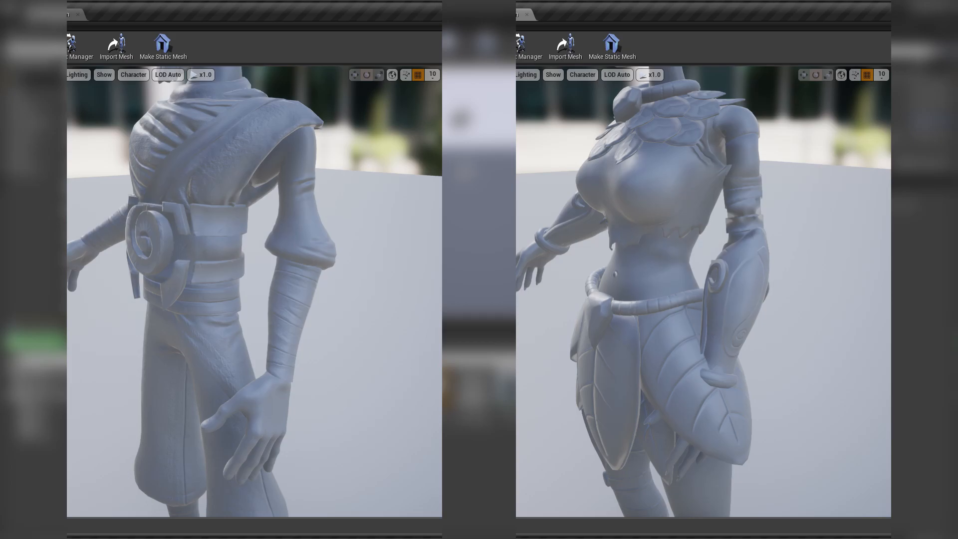
- Retarget SWAT_Guy_Skeleton as a Mixamo asset with UE4_Mannequin_Skeleton as its source
right_click(733, 426)
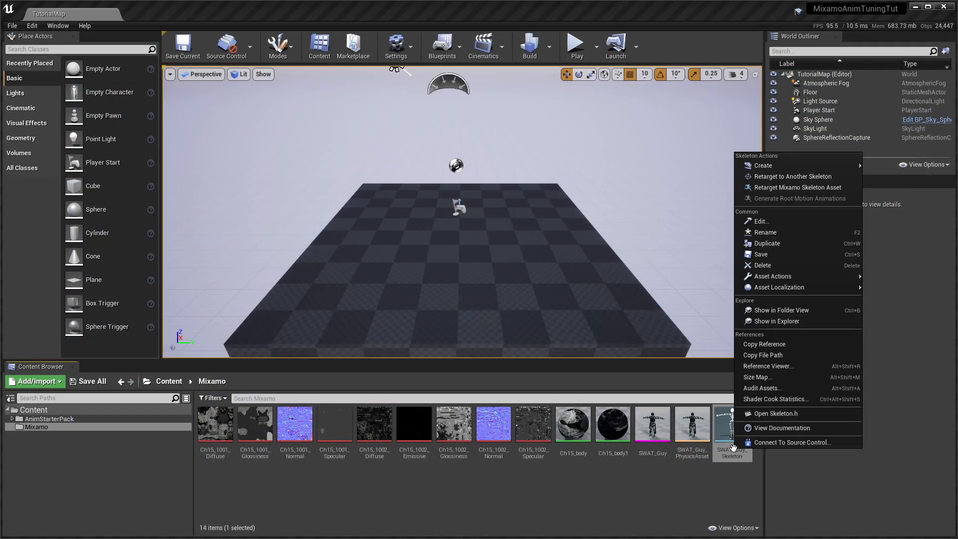
mouse_move(797, 188)
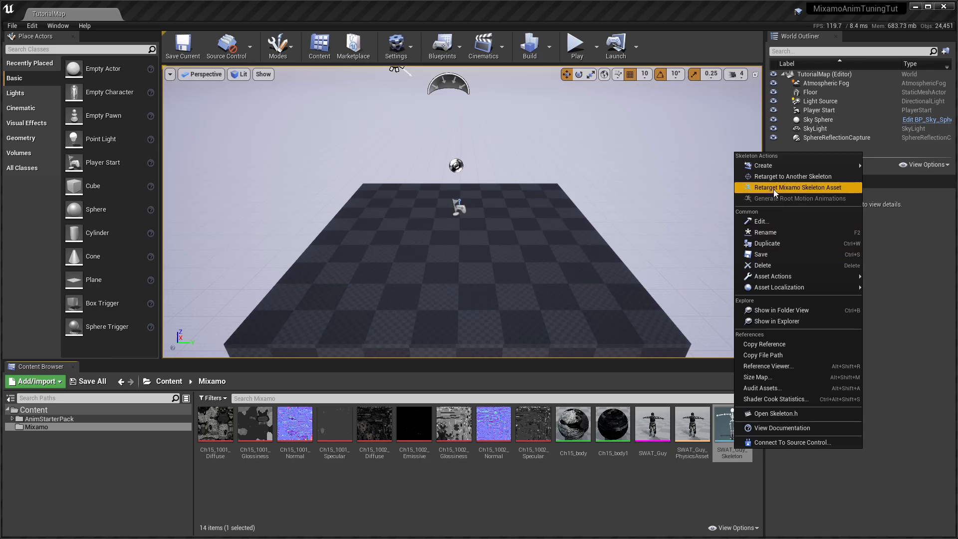
left_click(798, 187)
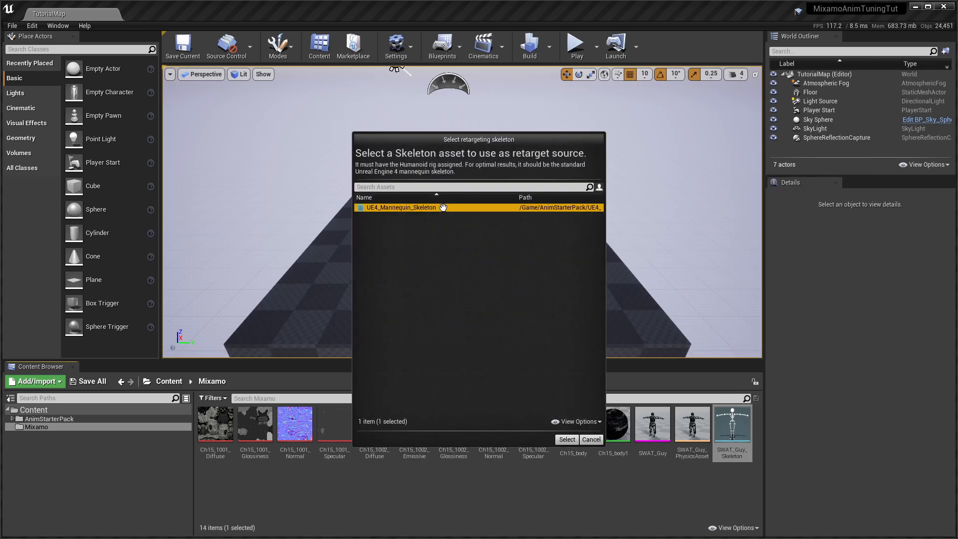
left_click(567, 440)
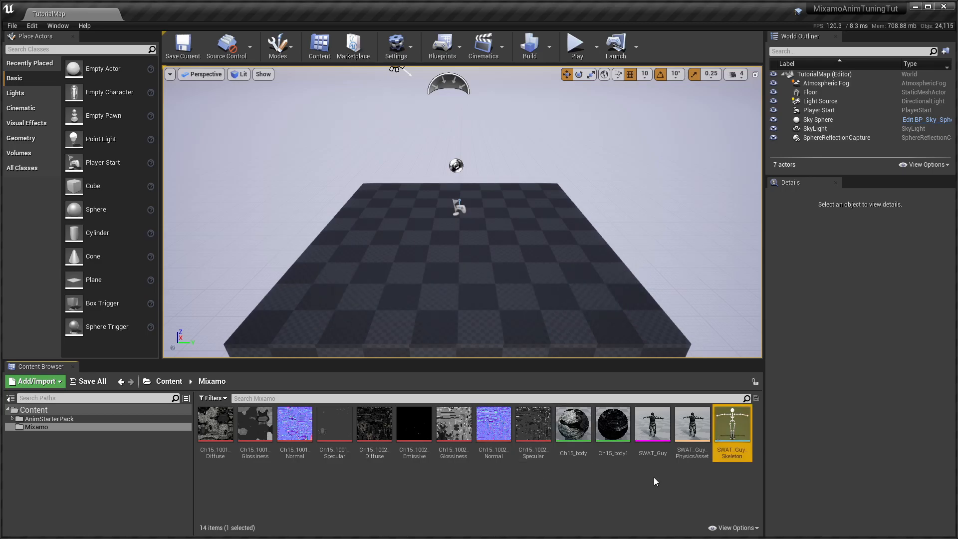
- Open SWAT_Guy_Skeleton, view its retarget base pose, and show the Skeleton Tree
double_click(732, 423)
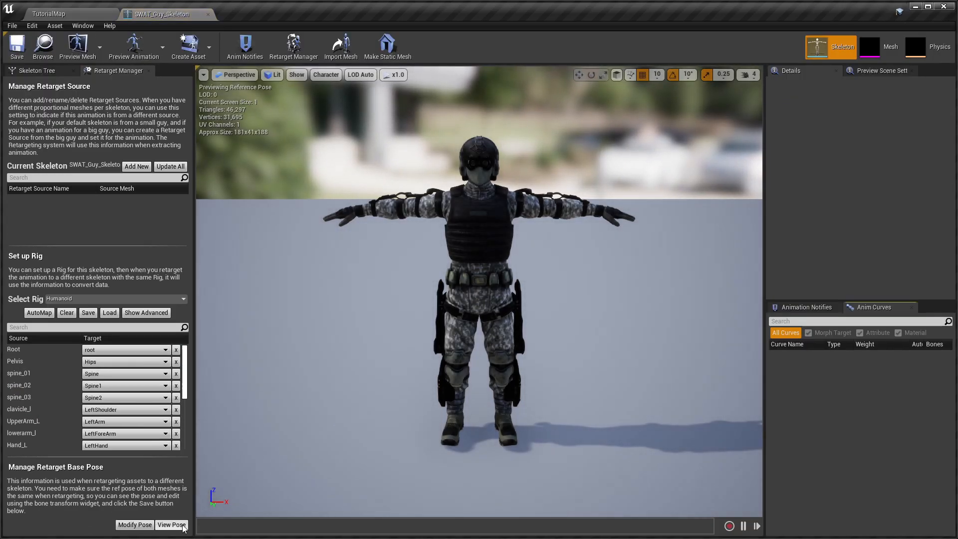
left_click(172, 525)
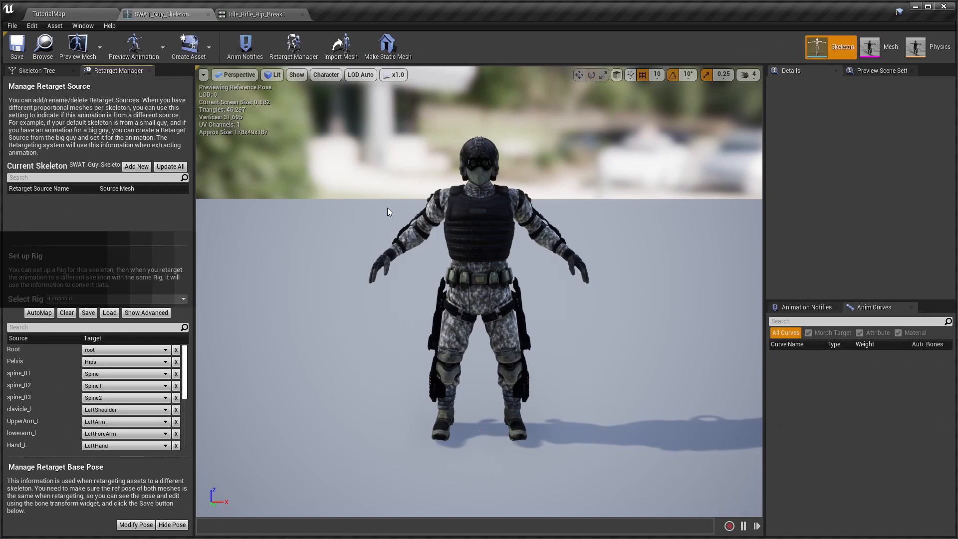
left_click(34, 71)
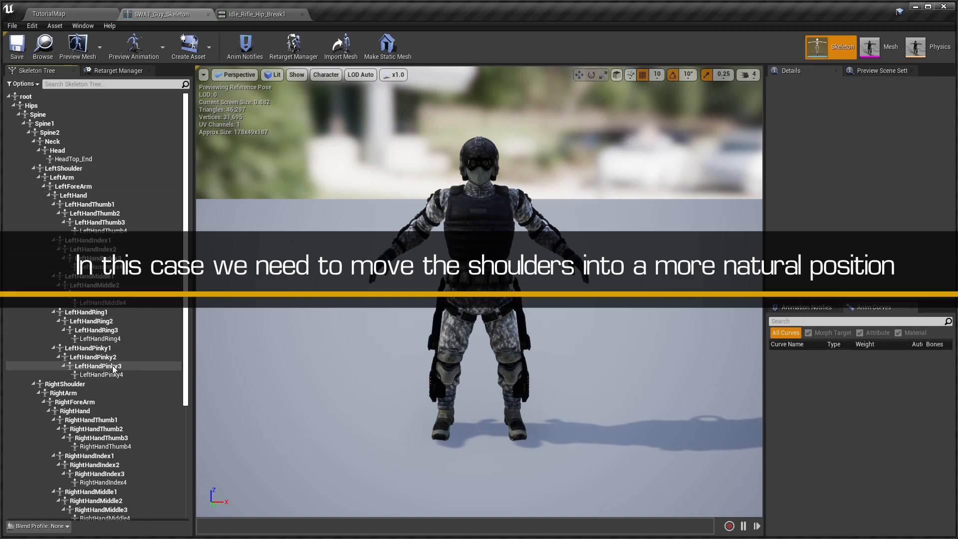
- Rotate the LeftShoulder and LeftForeArm bones down, then move on to the right shoulder bones
left_click(51, 168)
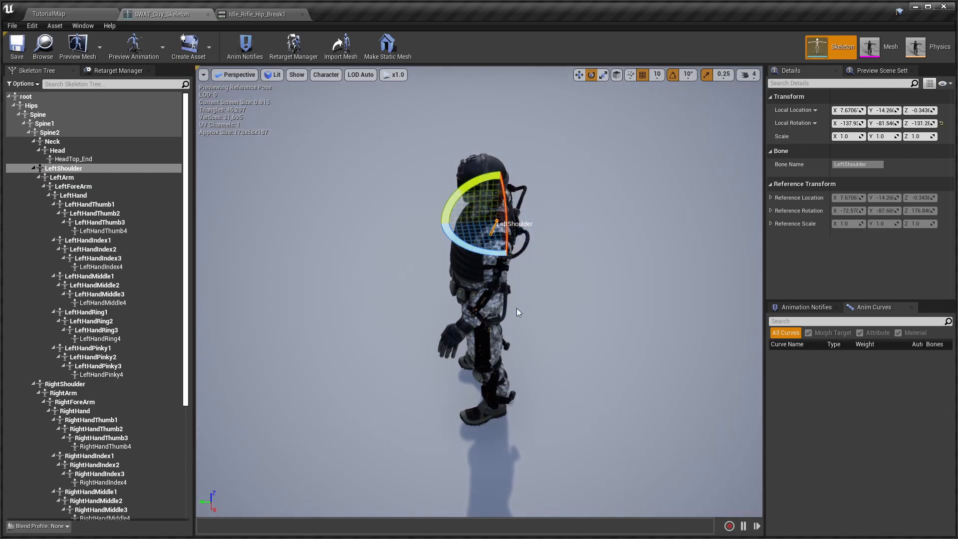
left_click(73, 186)
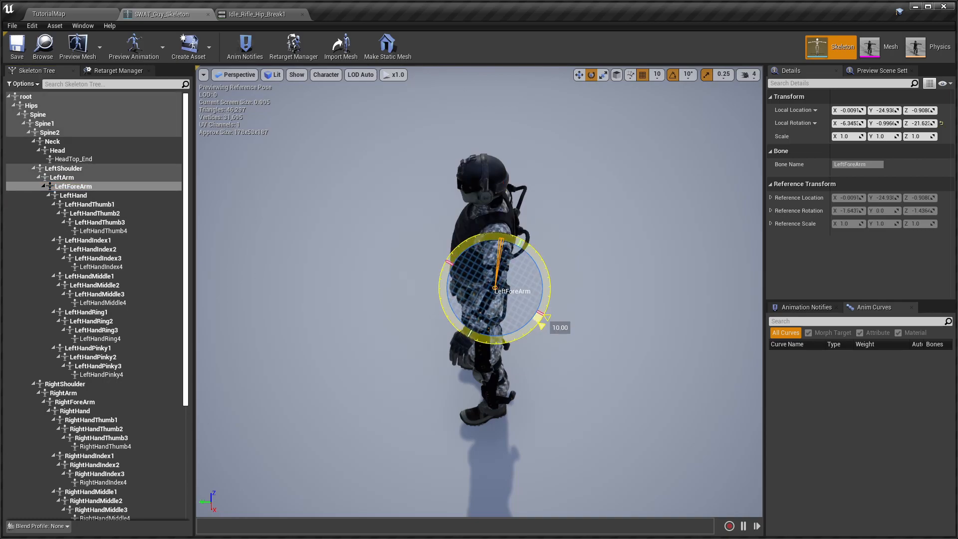
left_click_drag(513, 260, 526, 293)
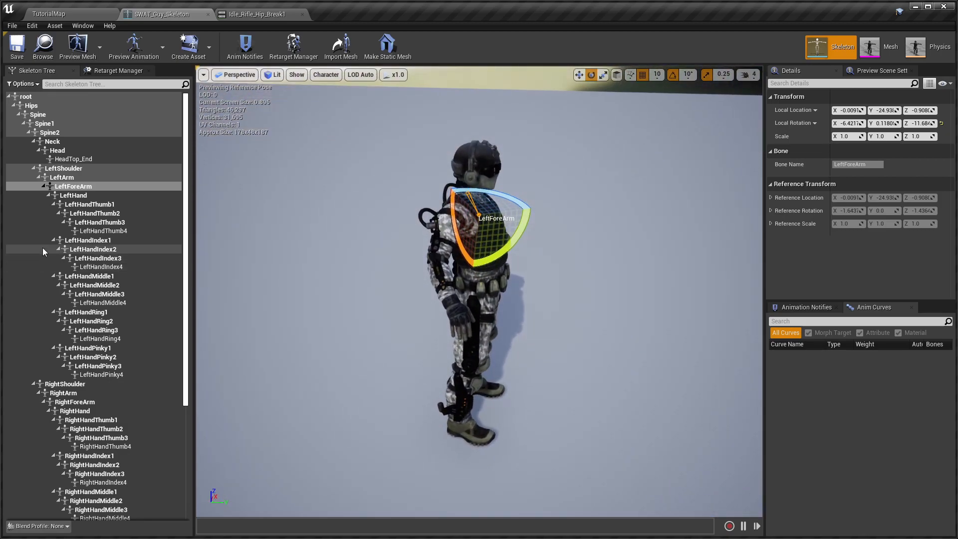
left_click(64, 383)
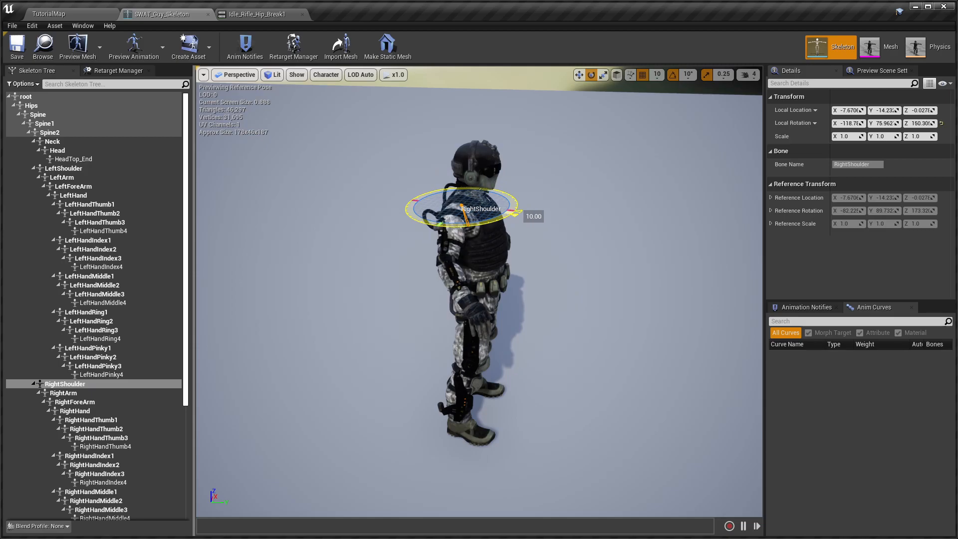
left_click(74, 401)
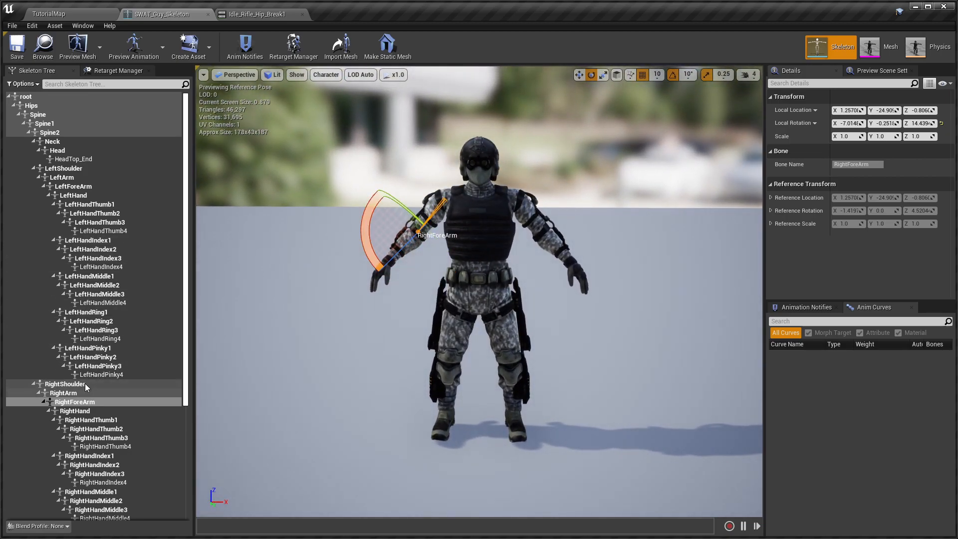
- Rotate the RightArm and LeftArm bones downward into a natural stance, then return to the Retarget Manager
left_click(64, 383)
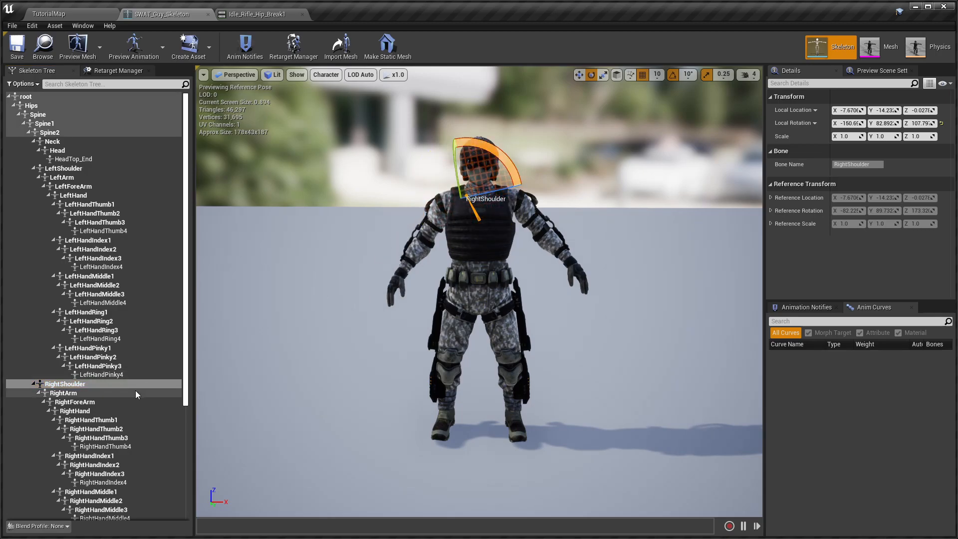
left_click(63, 393)
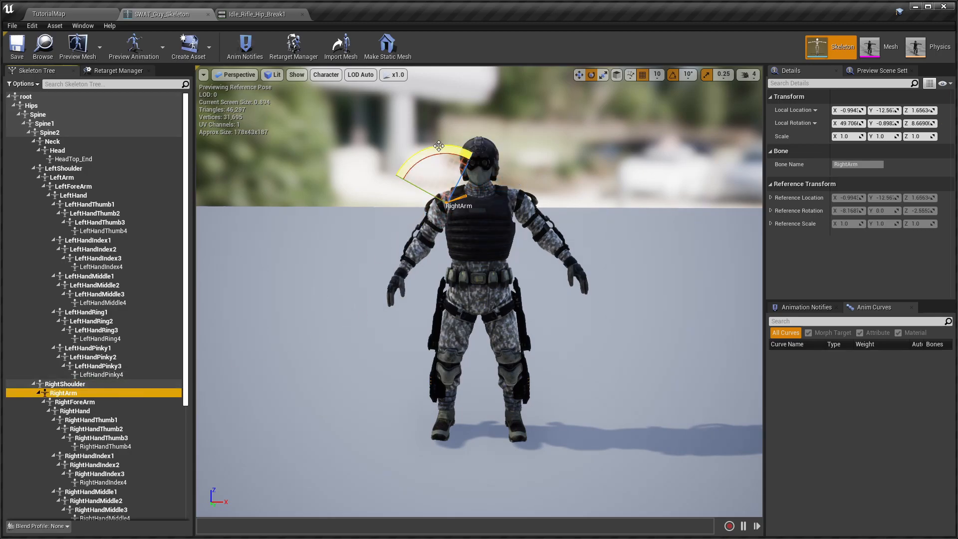
left_click_drag(437, 147, 453, 185)
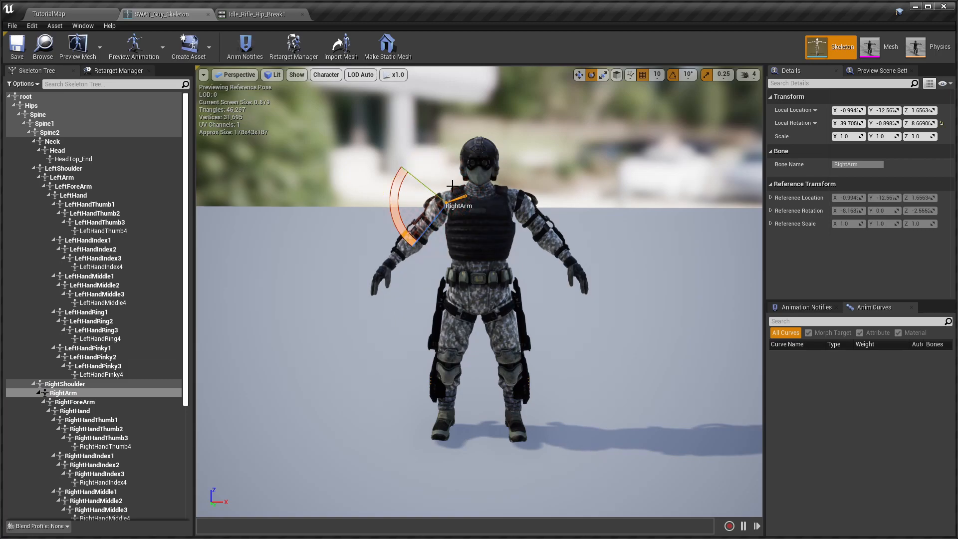
left_click(61, 169)
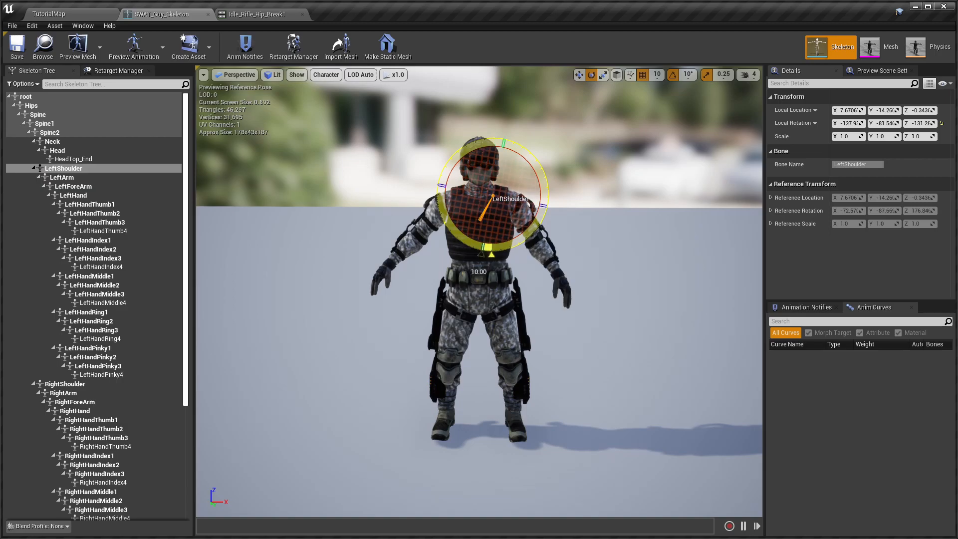
left_click(59, 178)
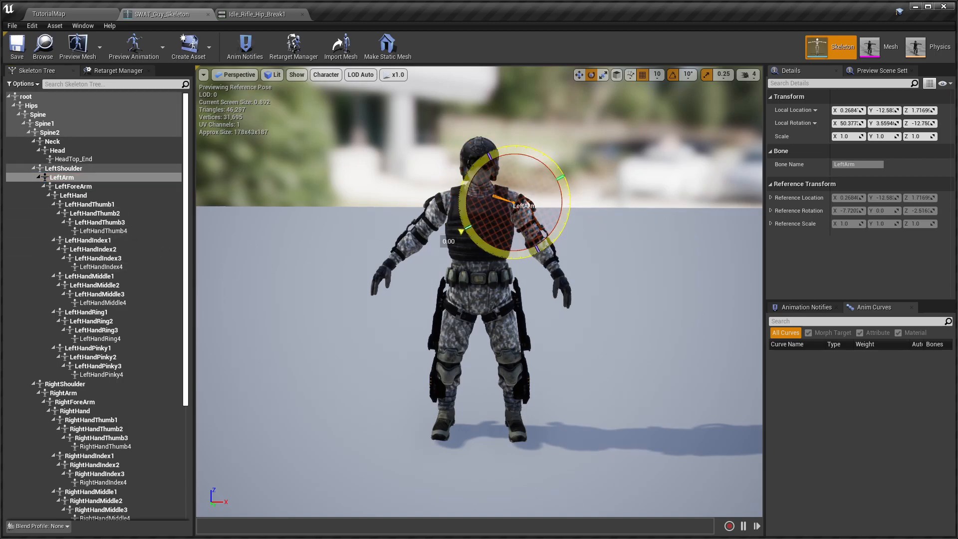
left_click(611, 353)
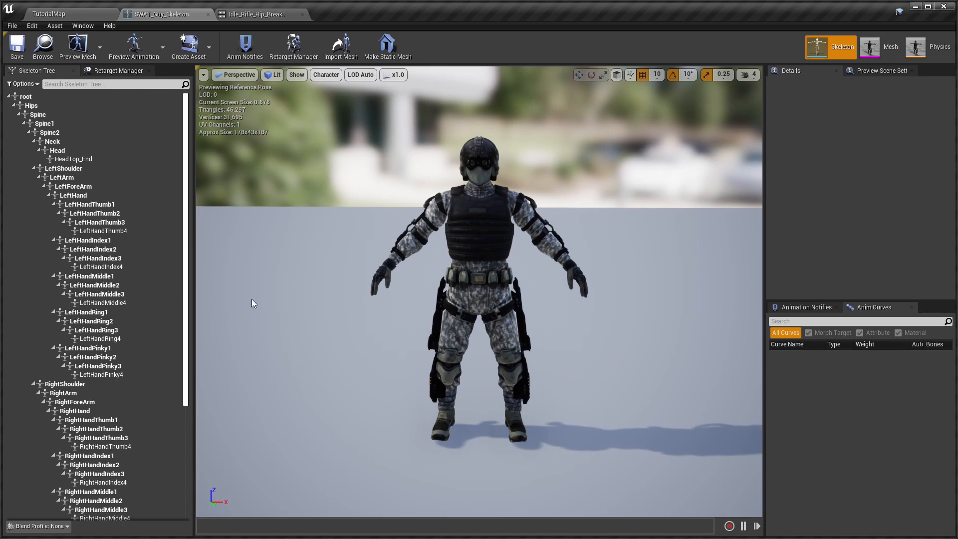
left_click(117, 70)
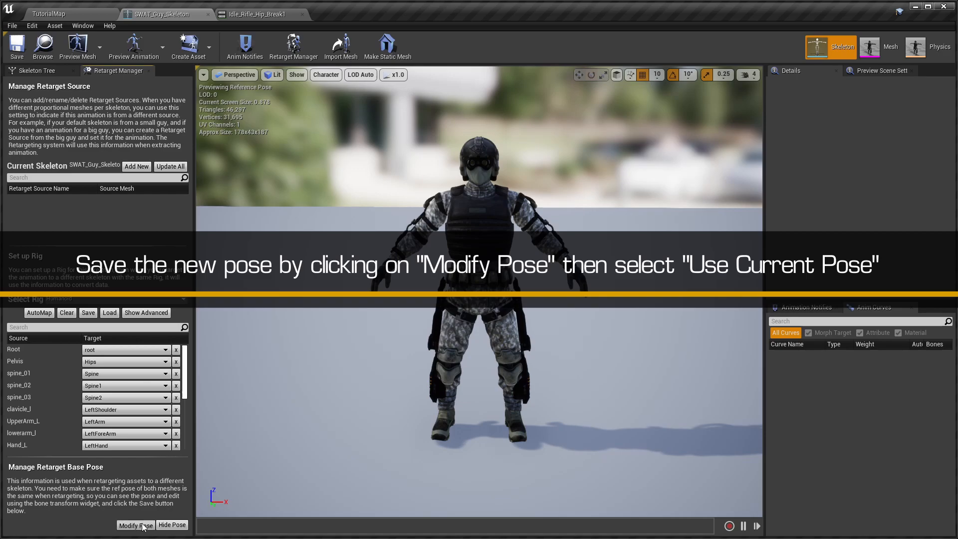
- Use Modify Pose > Use CurrentPose to store the lowered-arm stance as the retarget base pose
left_click(142, 526)
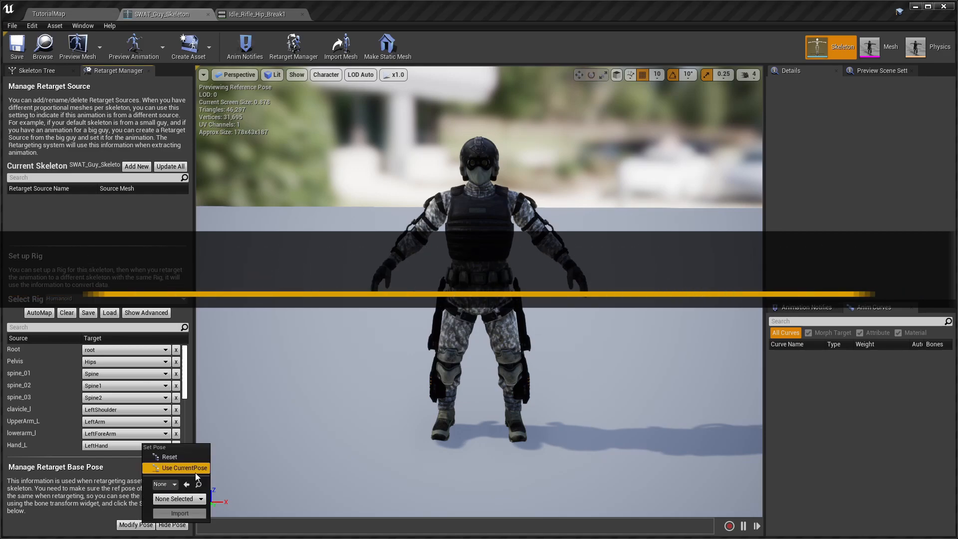
left_click(181, 467)
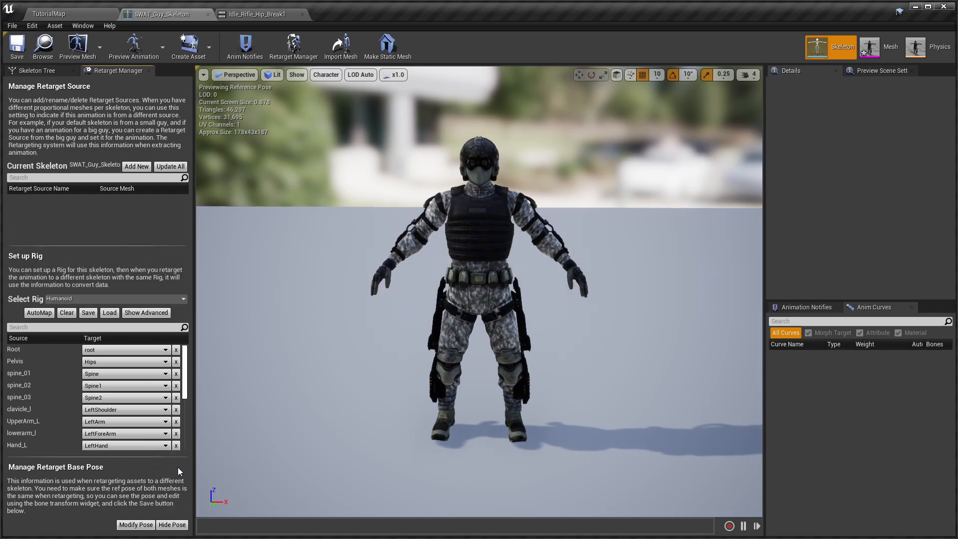
mouse_move(17, 46)
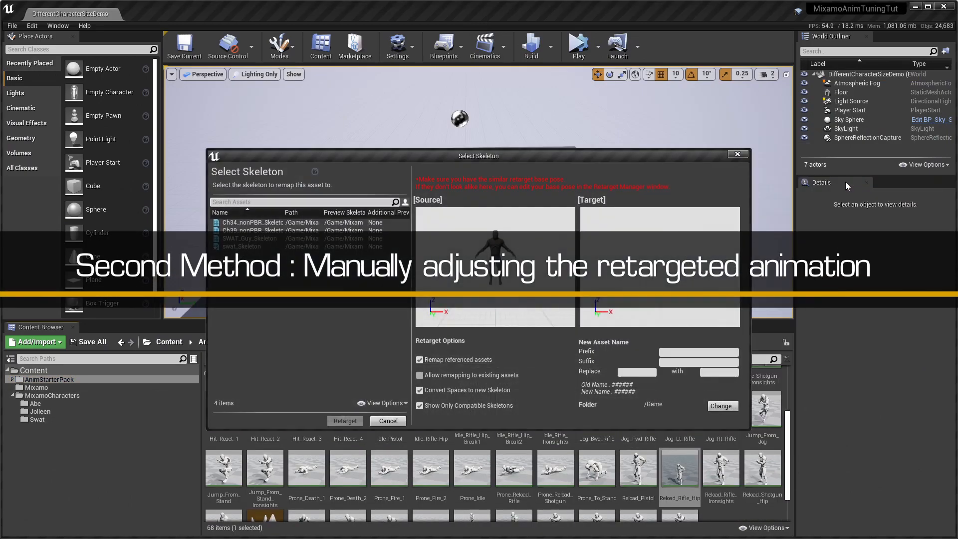
- Open the Reload_Rifle_Hip animation from the Swat folder in the animation editor
left_click(346, 420)
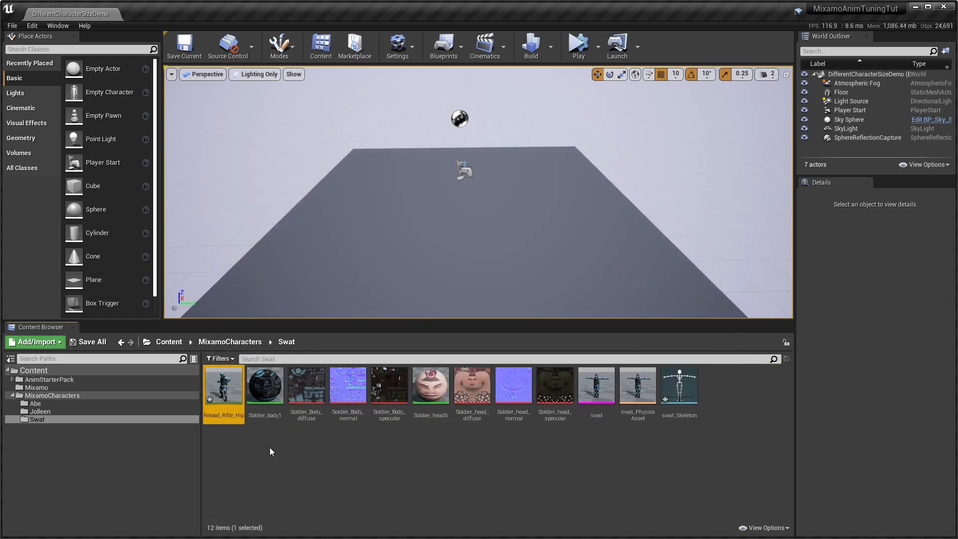
double_click(223, 386)
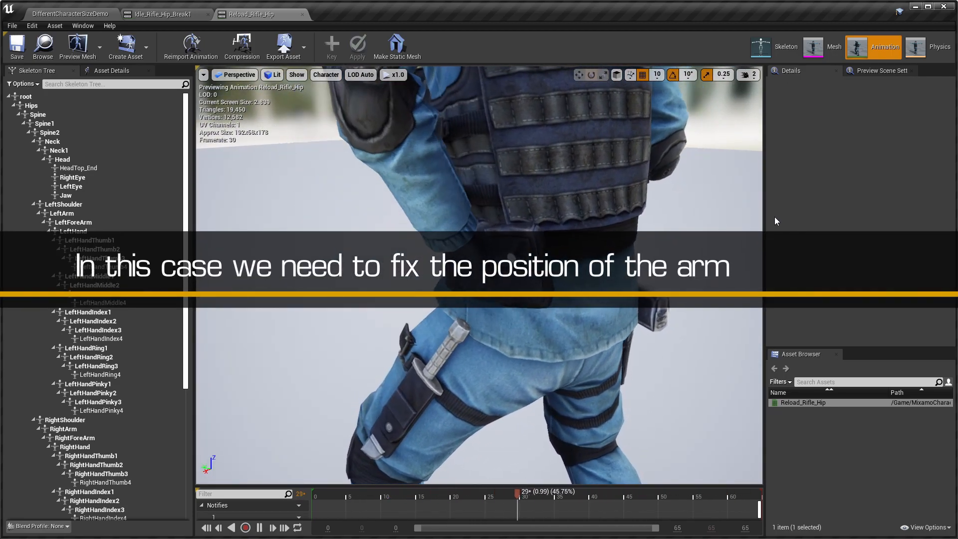
- Set playback to x0.5, scrub to the arm-clipping frame 35, and select the LeftArm bone
left_click(394, 74)
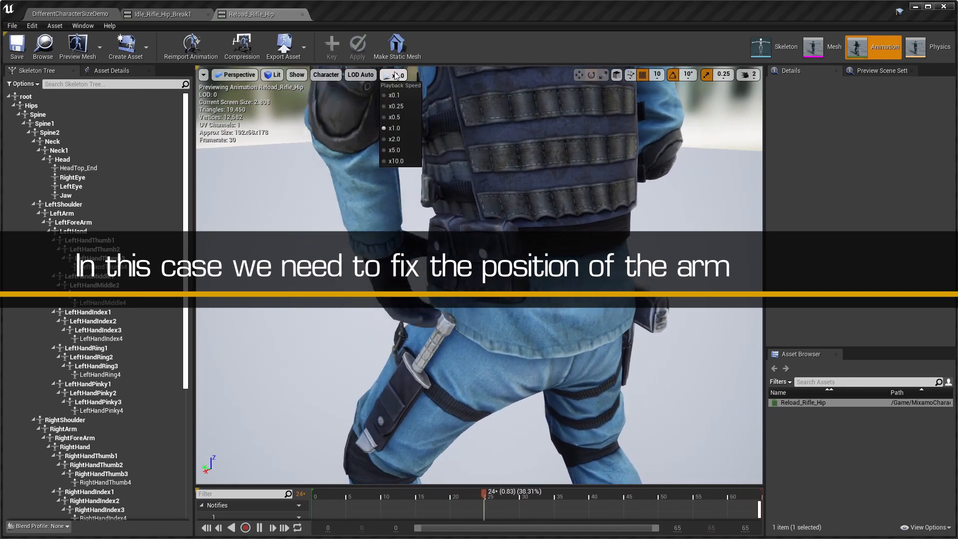
left_click(395, 117)
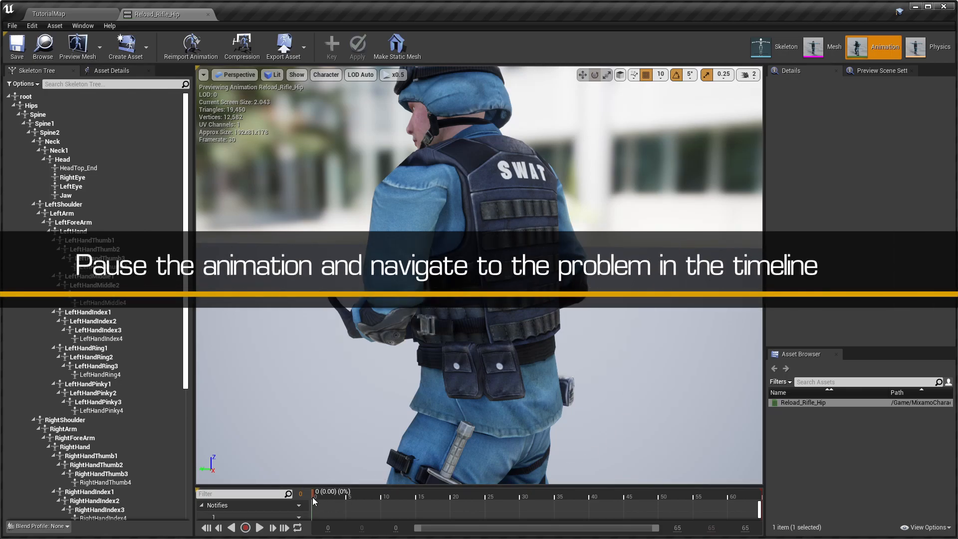
left_click_drag(315, 501, 512, 501)
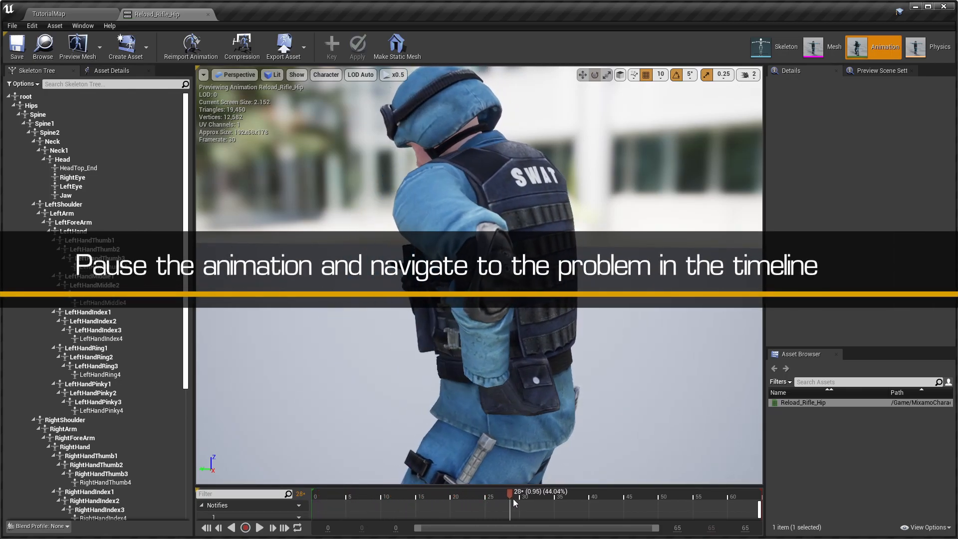
left_click_drag(513, 497, 563, 498)
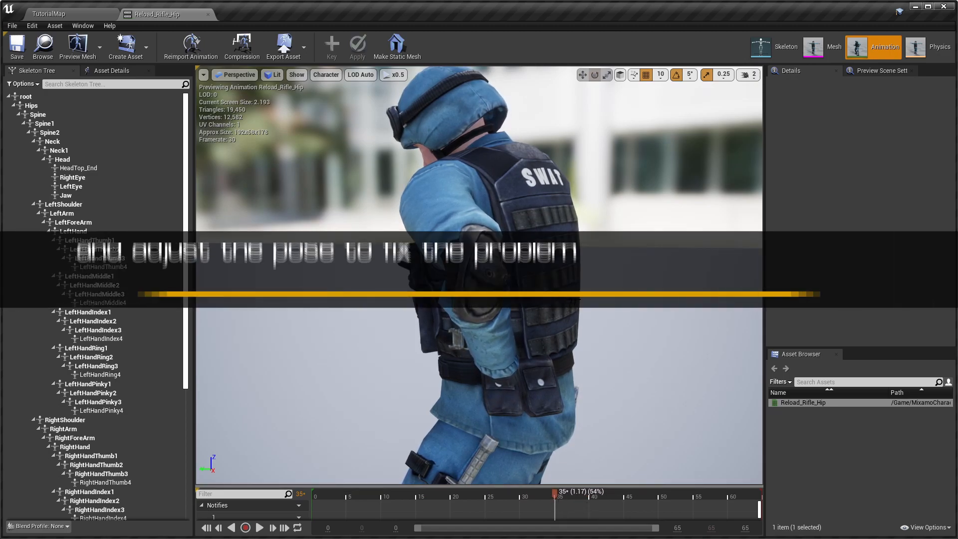
left_click(62, 213)
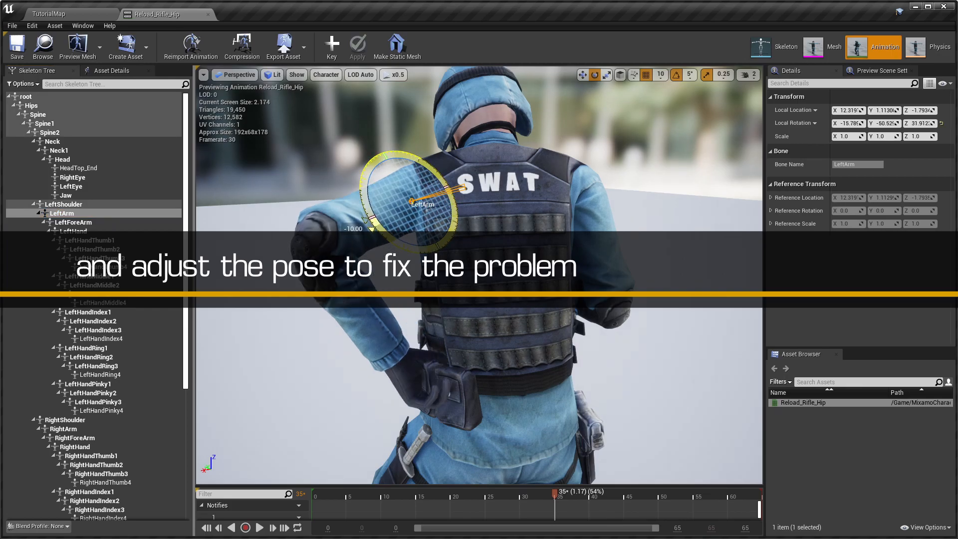
- Key the adjusted LeftArm rotation at the clipping frame and scrub back to frame 0
left_click(72, 222)
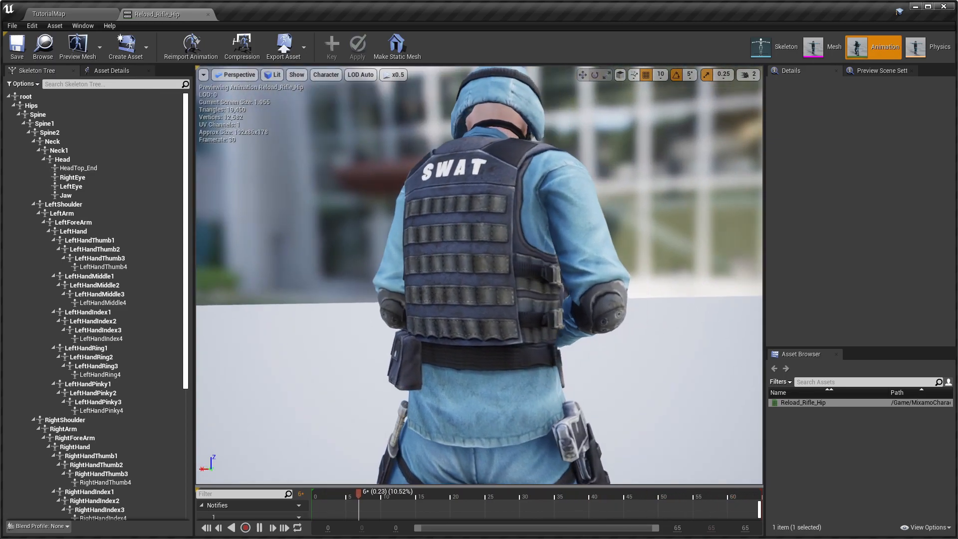
left_click_drag(358, 491, 587, 491)
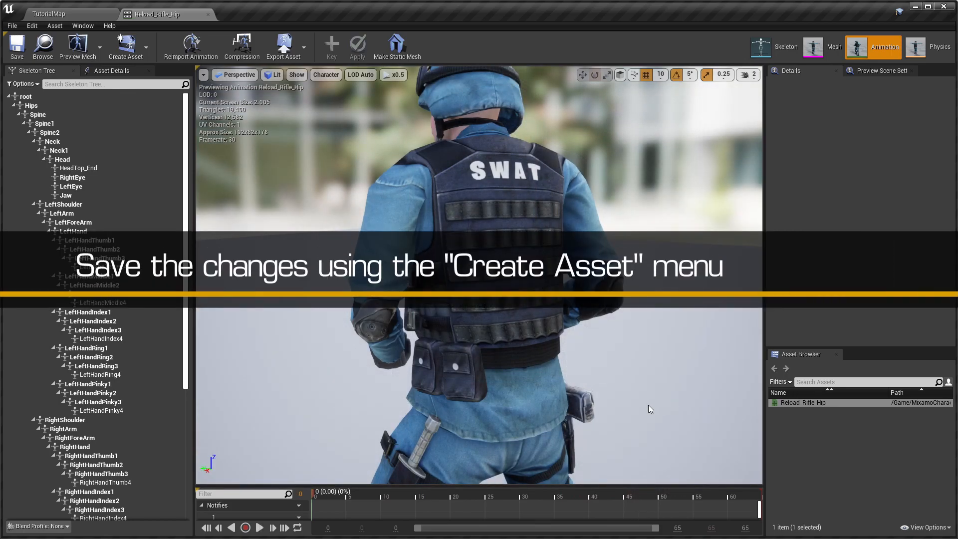
- Create a new animation asset from the current animation and preview mesh in the Swat folder
left_click(125, 45)
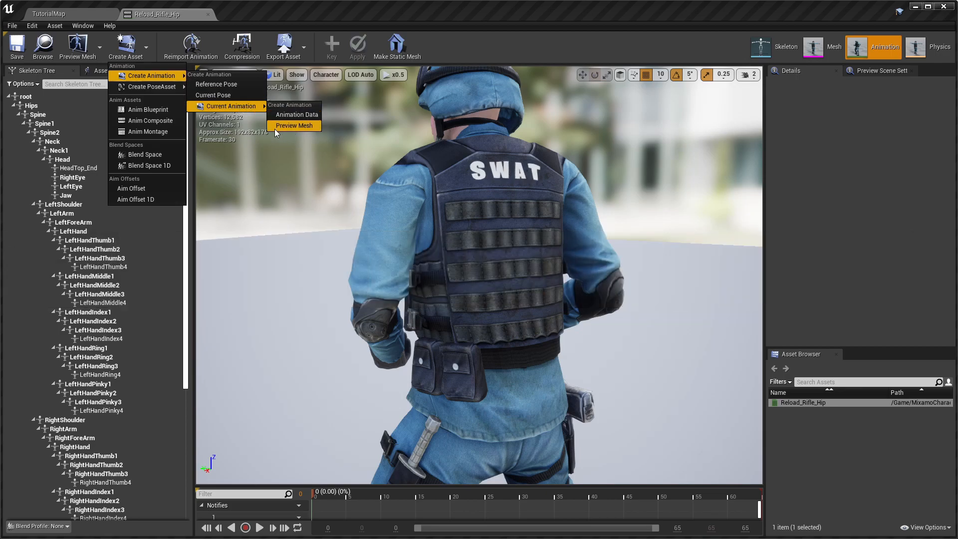
left_click(293, 114)
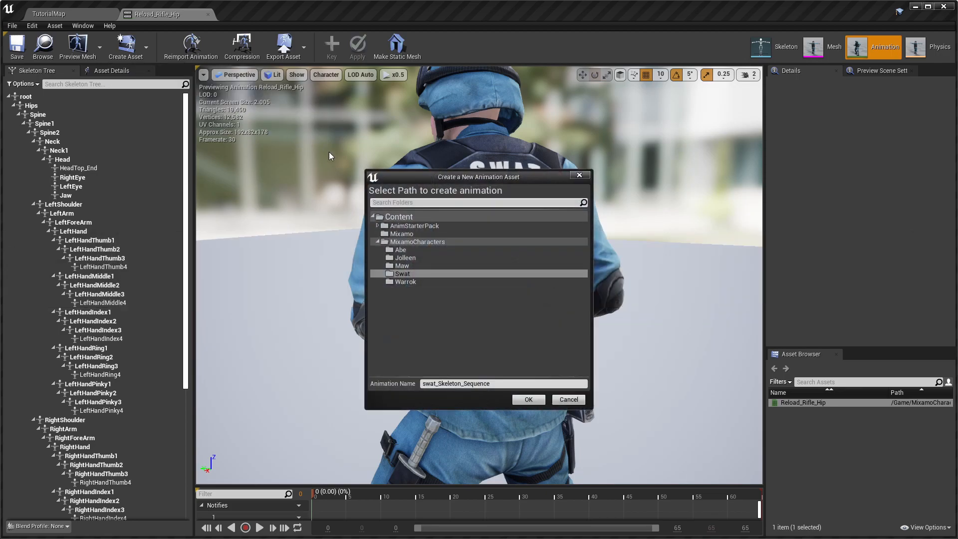
left_click(529, 399)
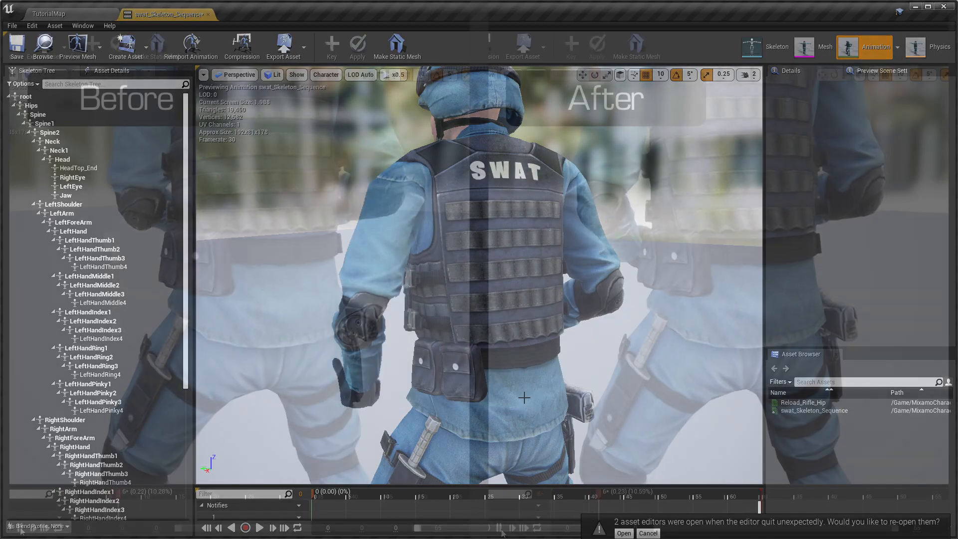